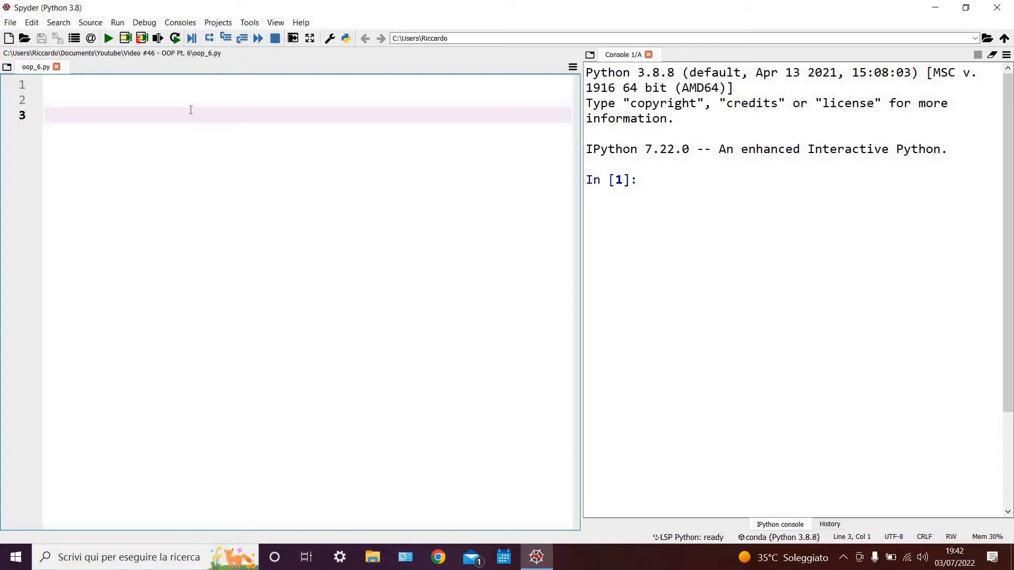
# - Define an empty 'class Employee():' whose indented body is just 'pass'
pyautogui.write('cla')
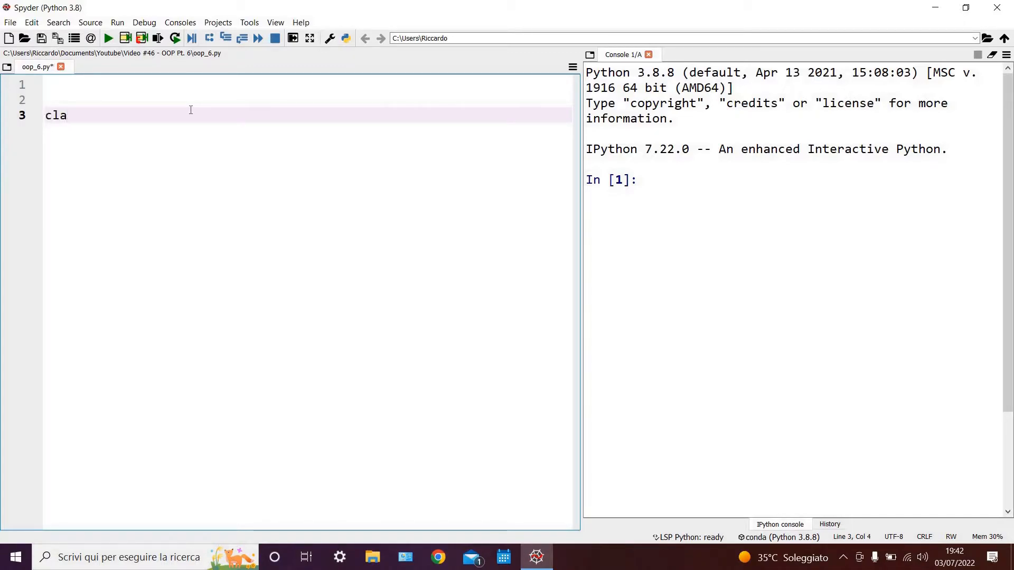
pyautogui.write('ss Empl')
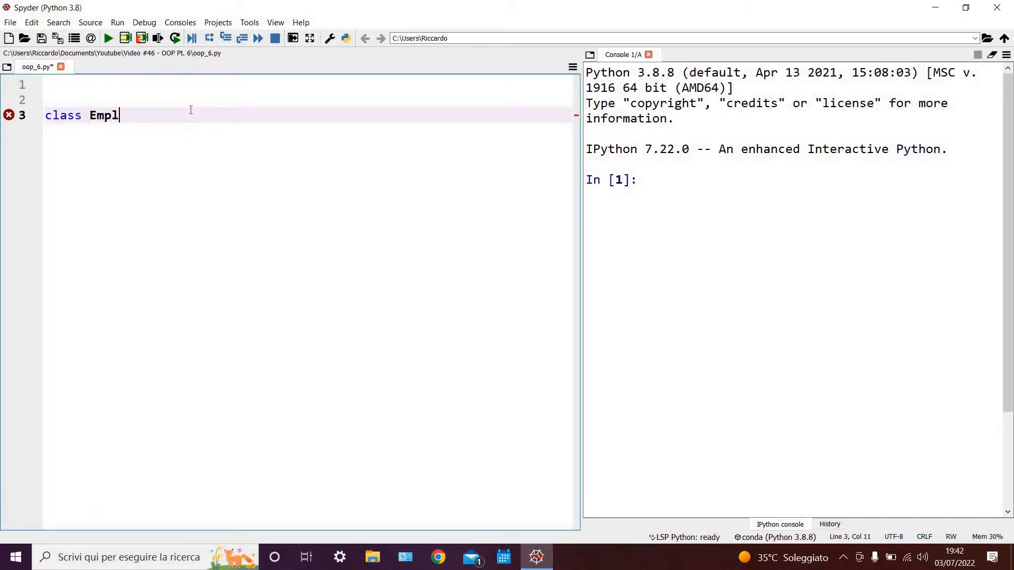
pyautogui.write('oyee():')
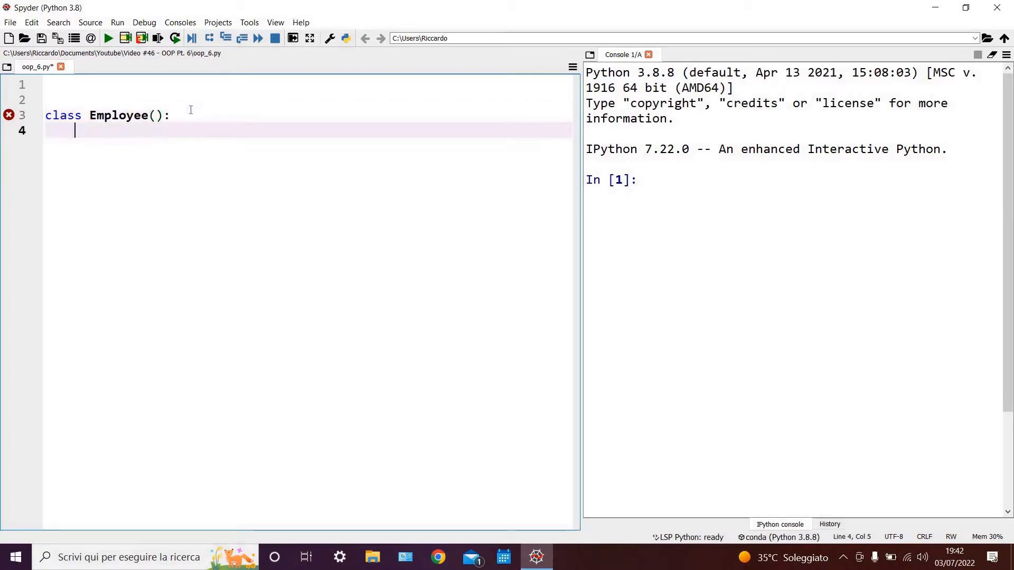
pyautogui.write('pass')
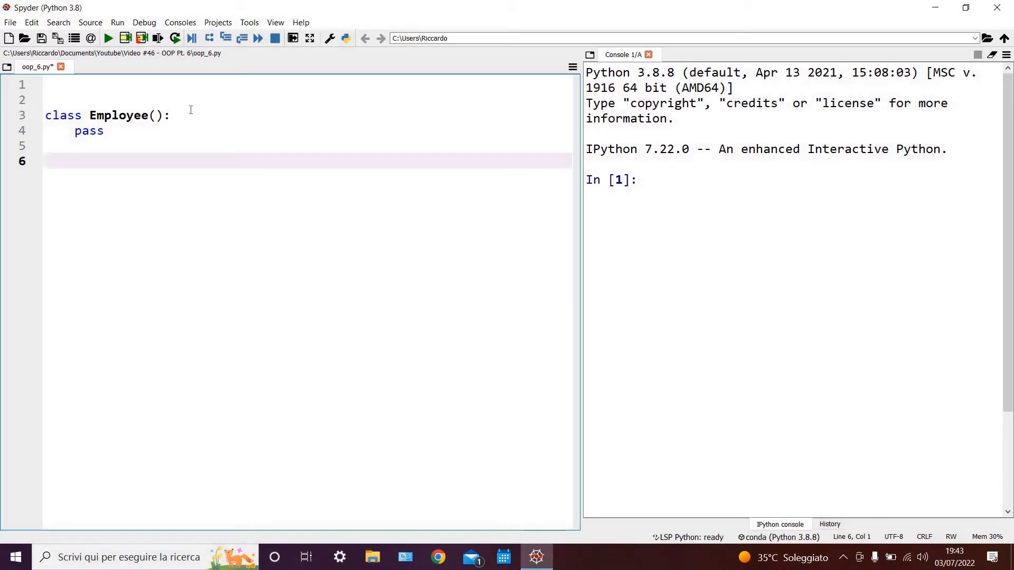
# - Add 'john = Employee()' below the class and start a new line
pyautogui.write('john = E')
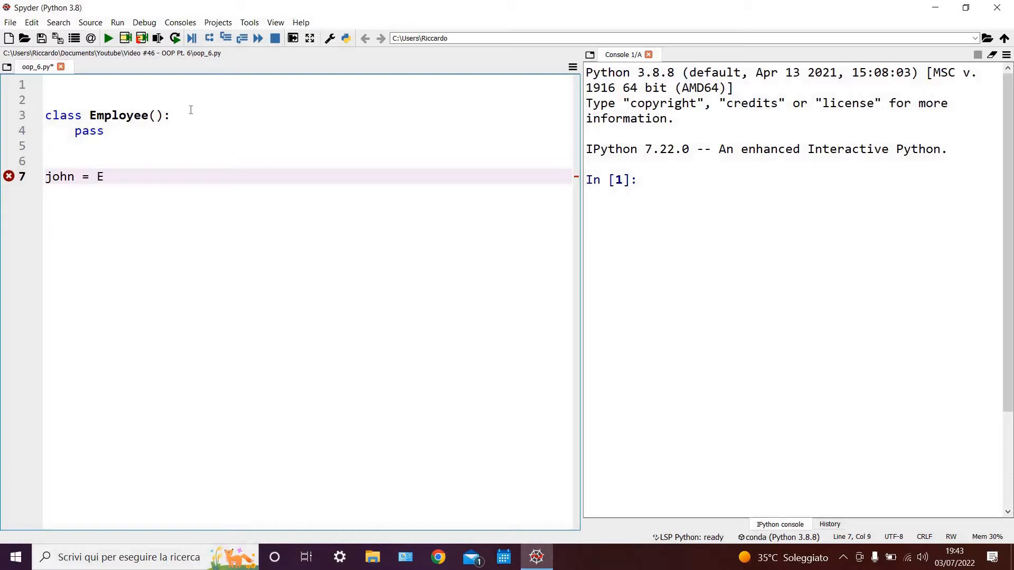
pyautogui.write('mployee')
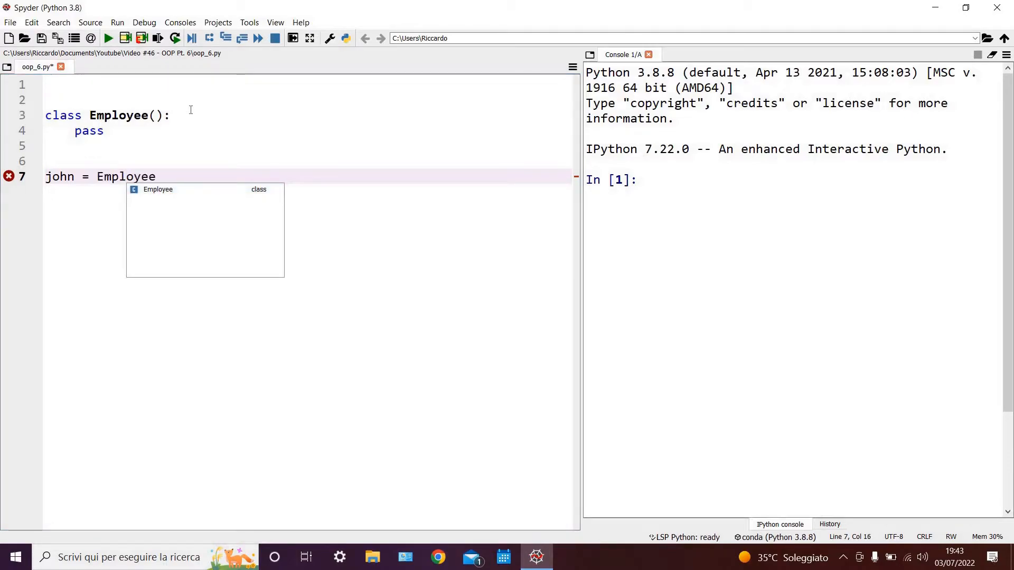
pyautogui.write('()')
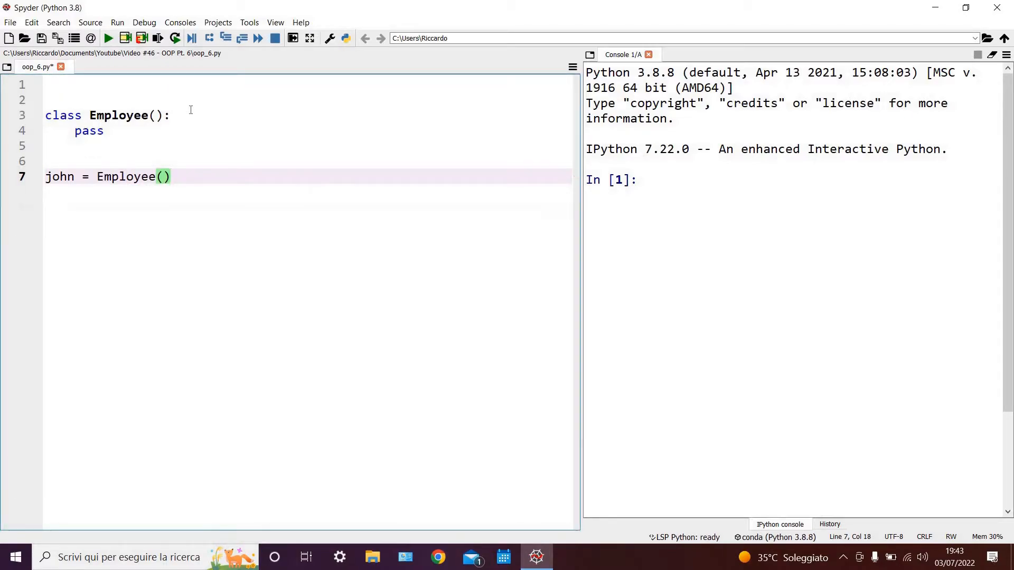
pyautogui.press('Enter')
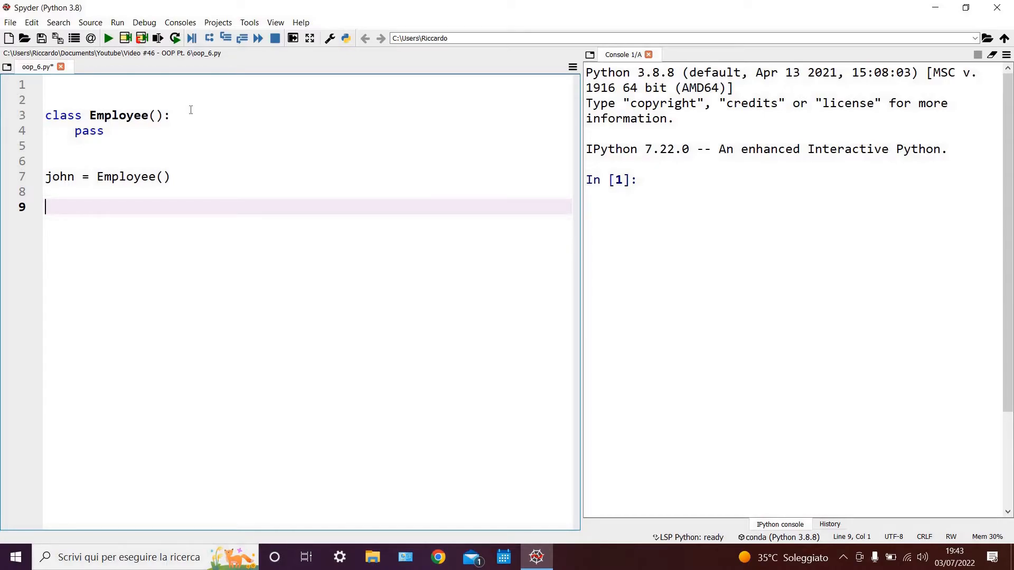
# - Assign john.name "John Smith" and john.department "Computer Lab"
pyautogui.write('jon')
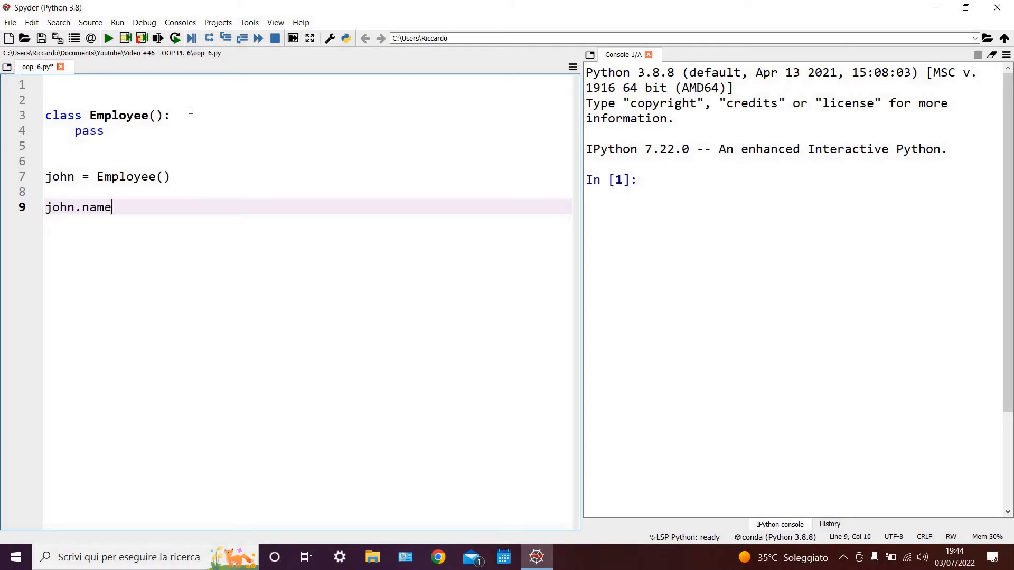
pyautogui.write('= "J"')
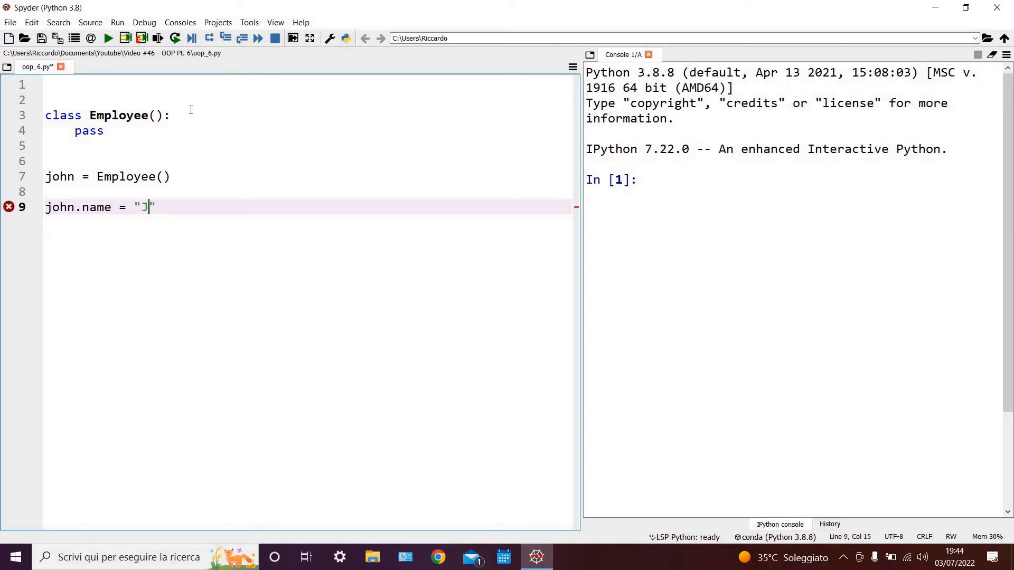
pyautogui.write('John Smith')
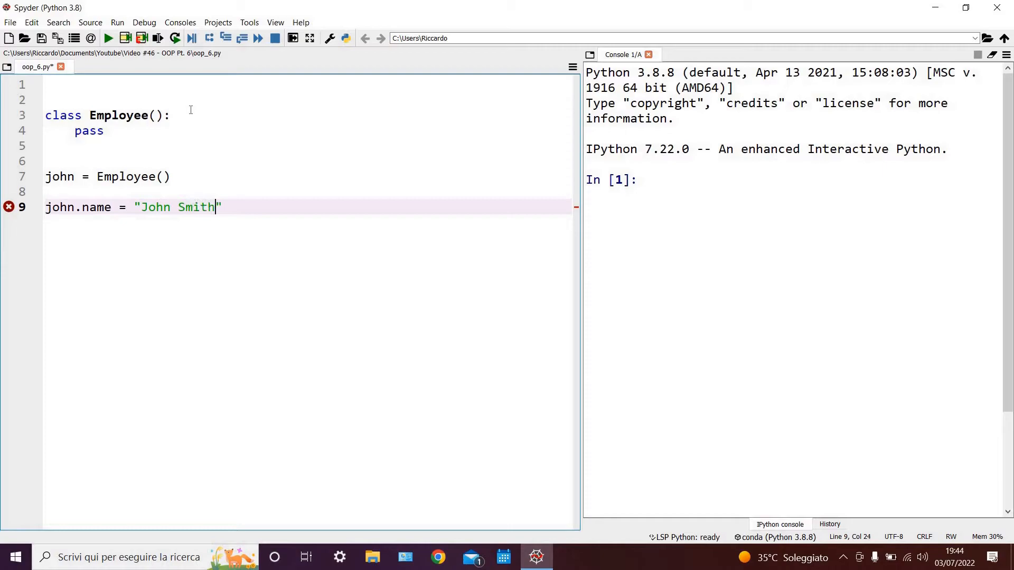
pyautogui.press('enter')
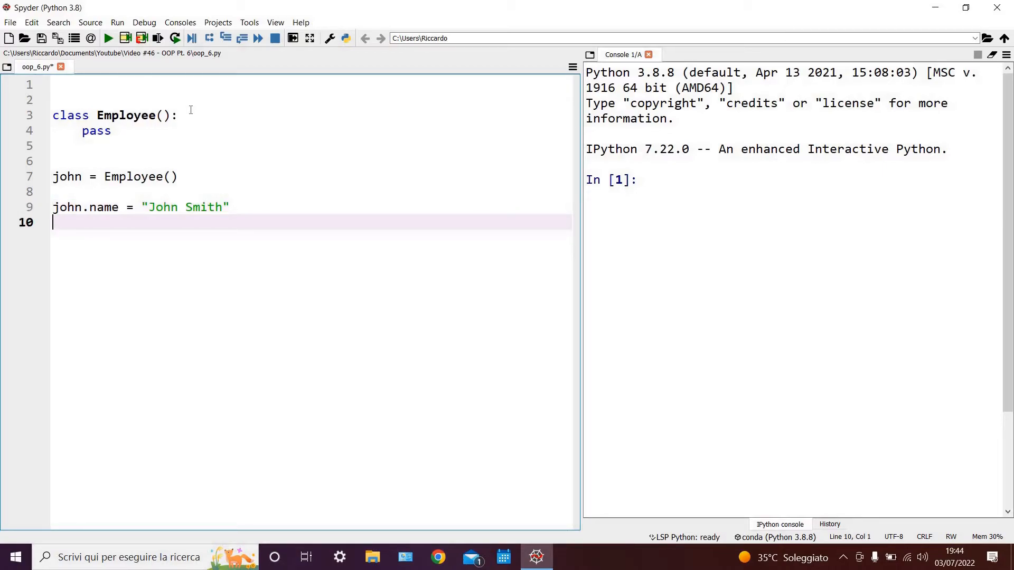
pyautogui.write('john.')
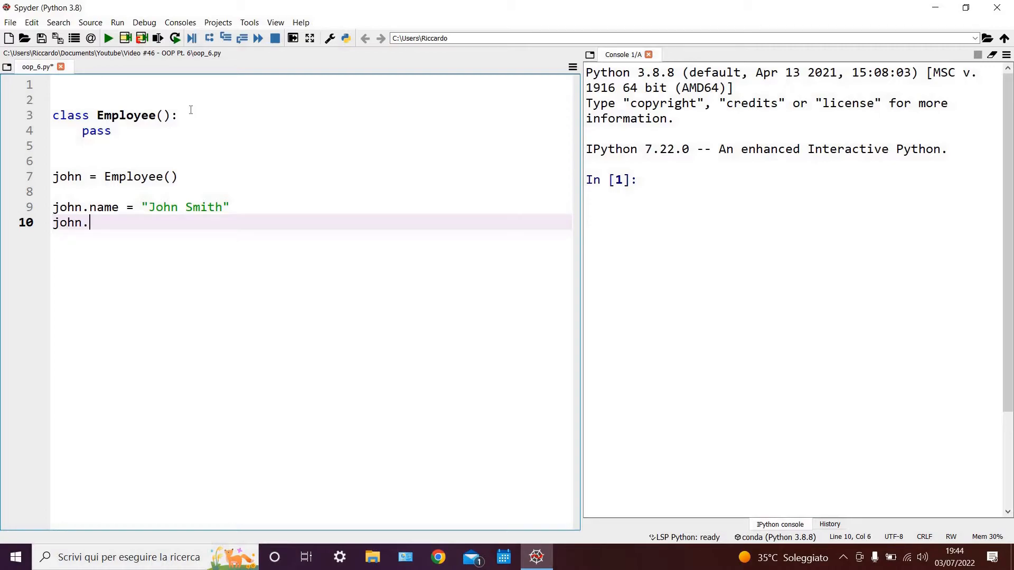
pyautogui.write('department =')
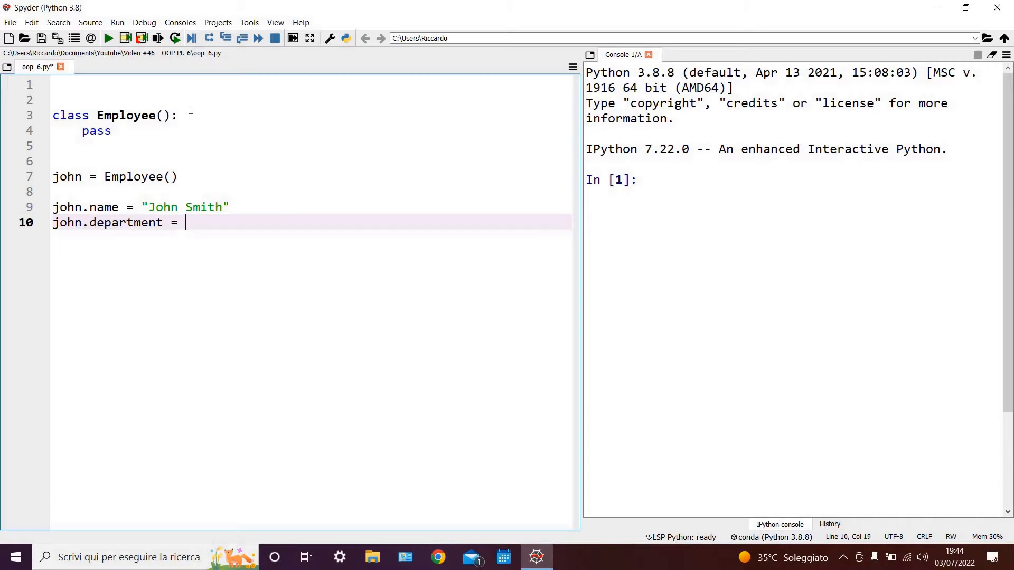
pyautogui.write('"Compu"')
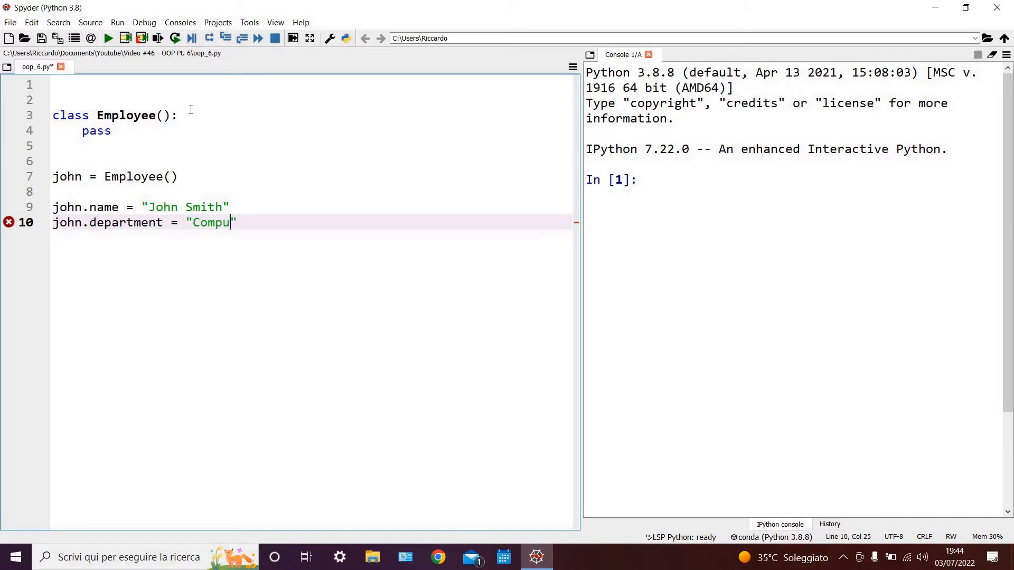
pyautogui.write('ter Lab')
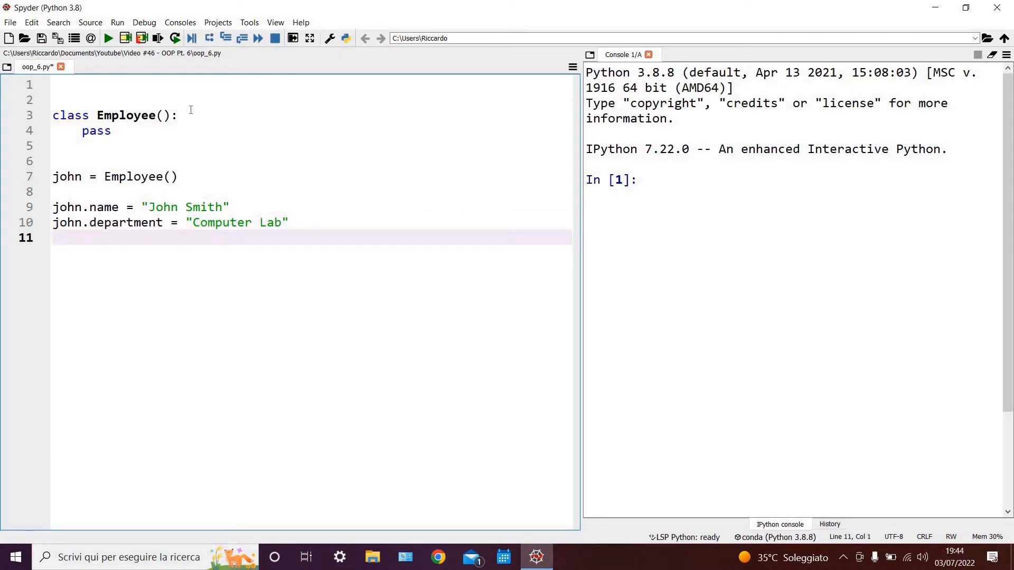
# - Assign john.job = "Lab technician" and start a new line
pyautogui.write('john')
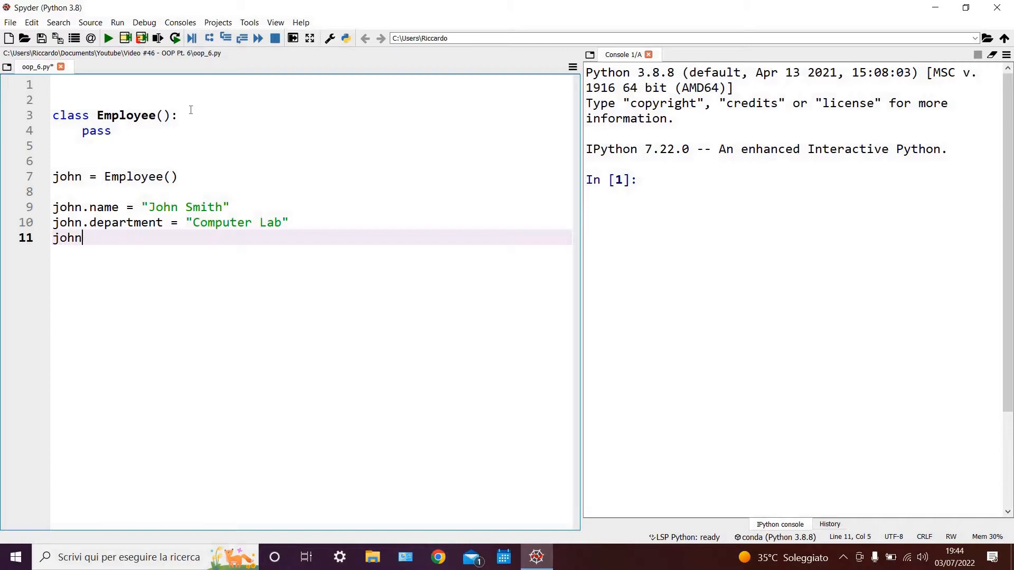
pyautogui.write('.job')
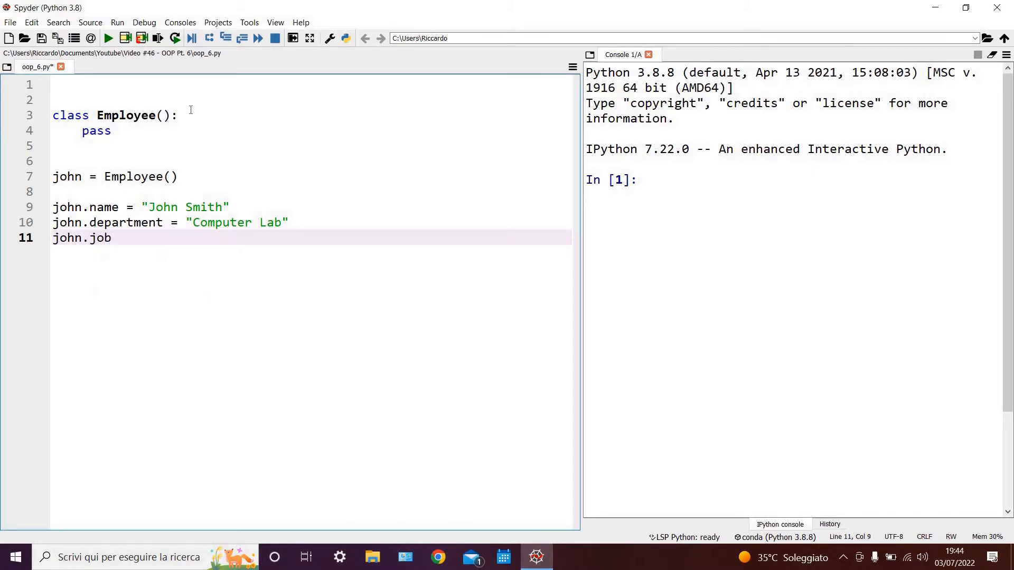
pyautogui.write('= "L"')
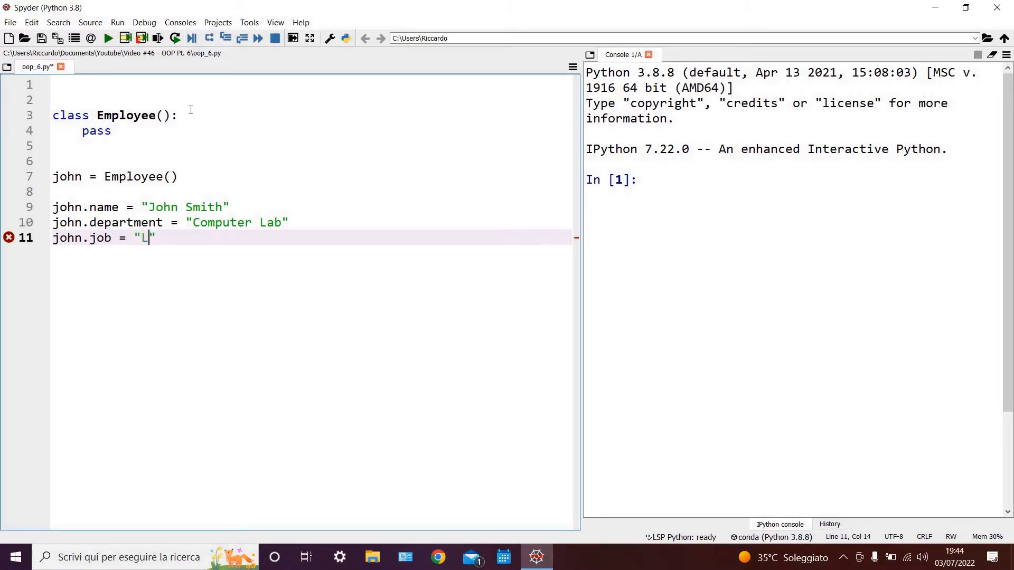
pyautogui.write('ab techn')
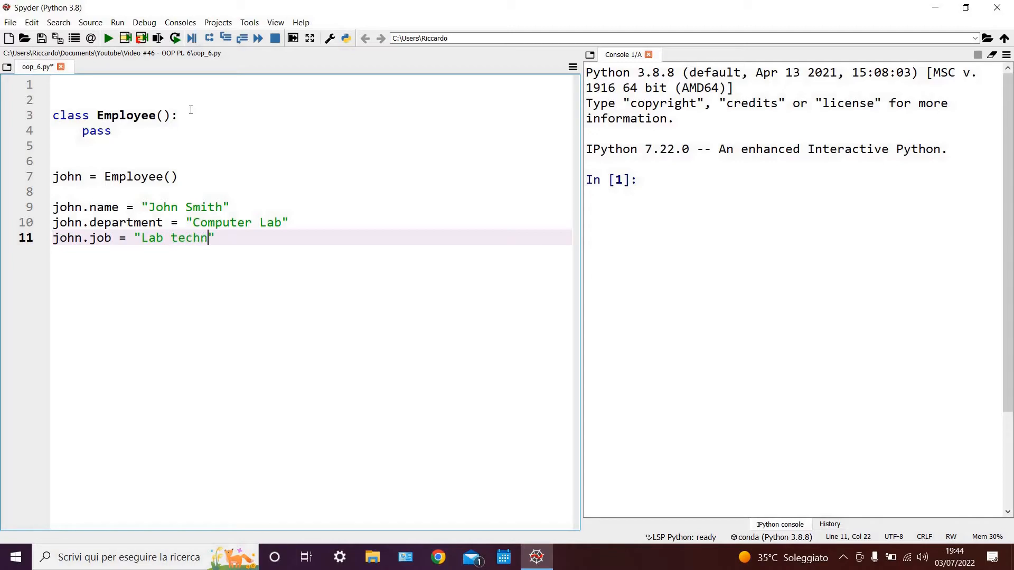
pyautogui.write('ician')
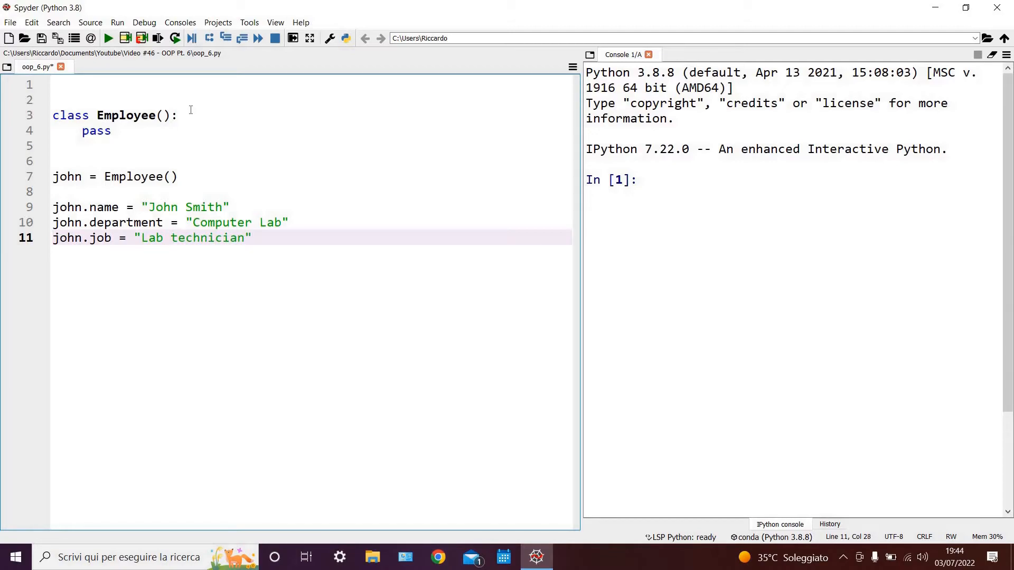
pyautogui.press('enter')
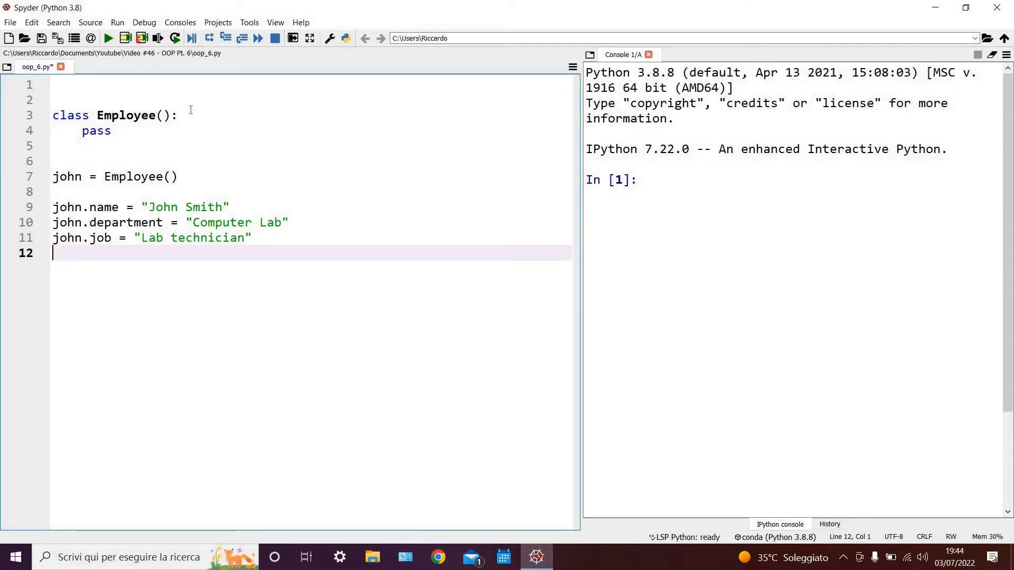
# - Begin the salary assignment line, typing 'john.salar' so far
pyautogui.write('john')
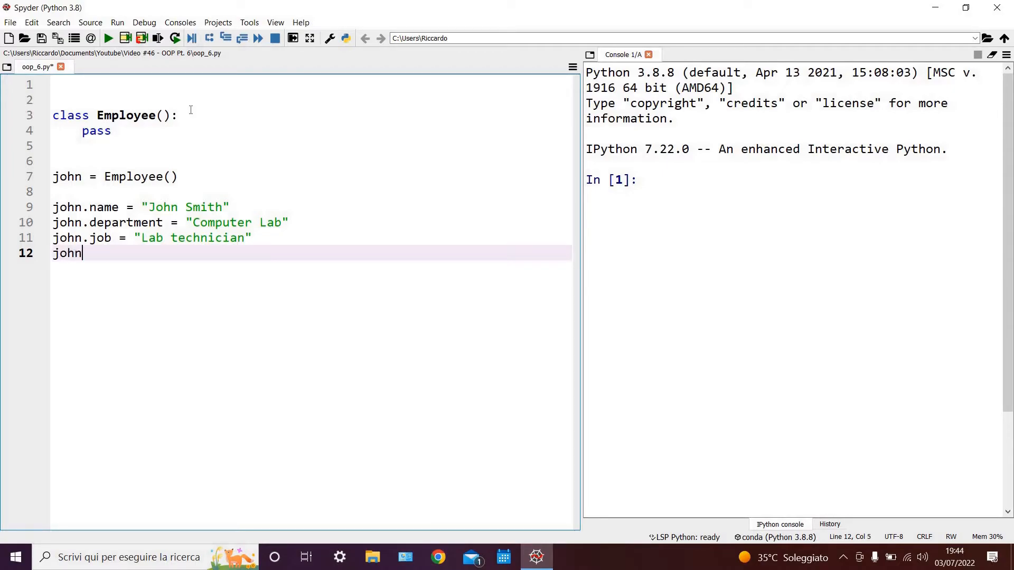
pyautogui.write('.salar')
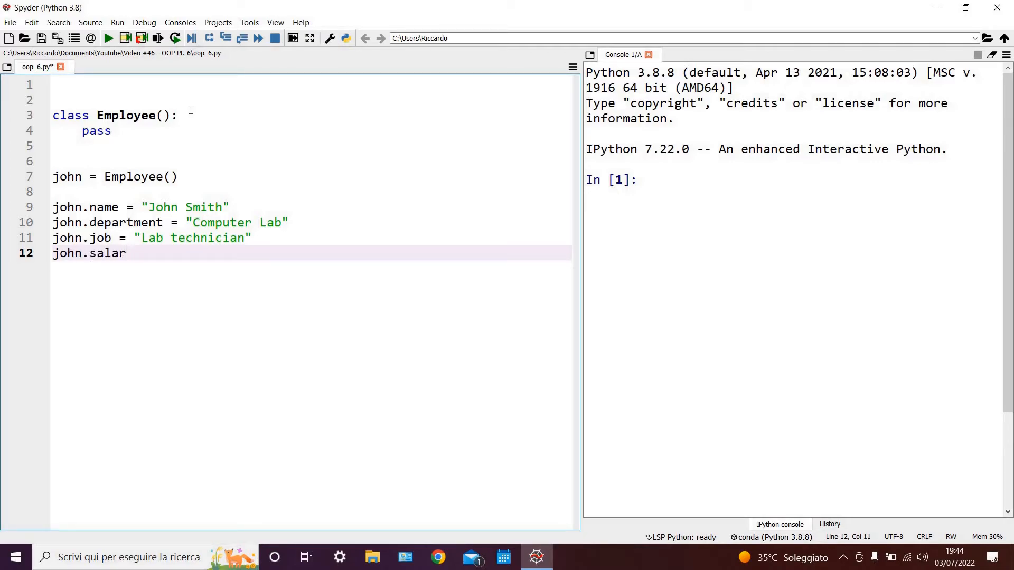